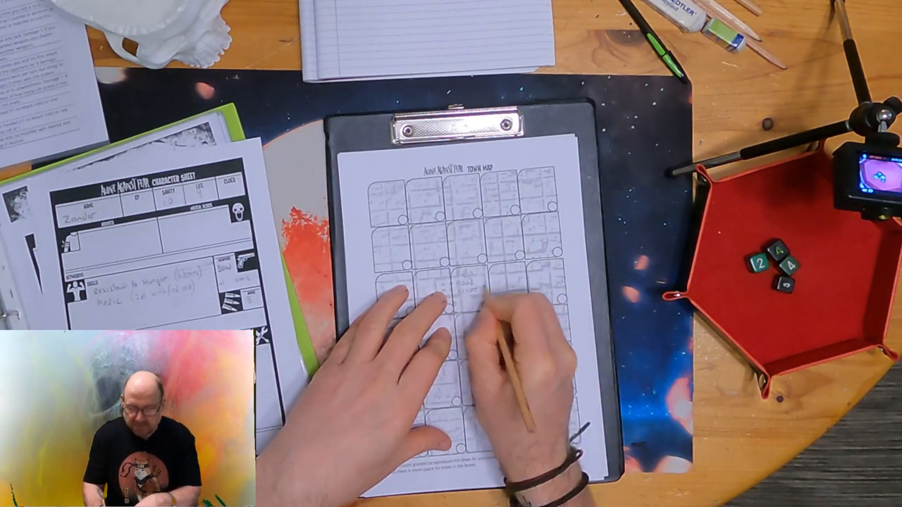
- Pencil a location name into a central grid block of the clipboard town map
left_click(127, 422)
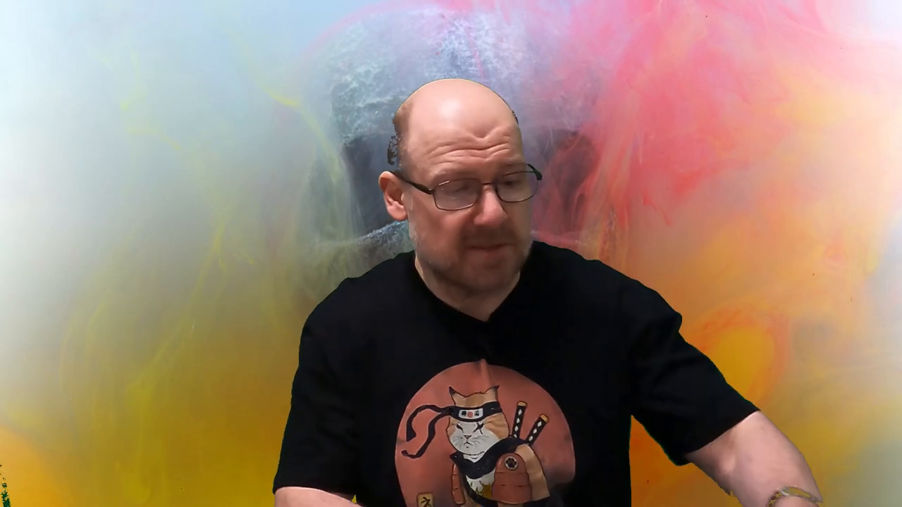